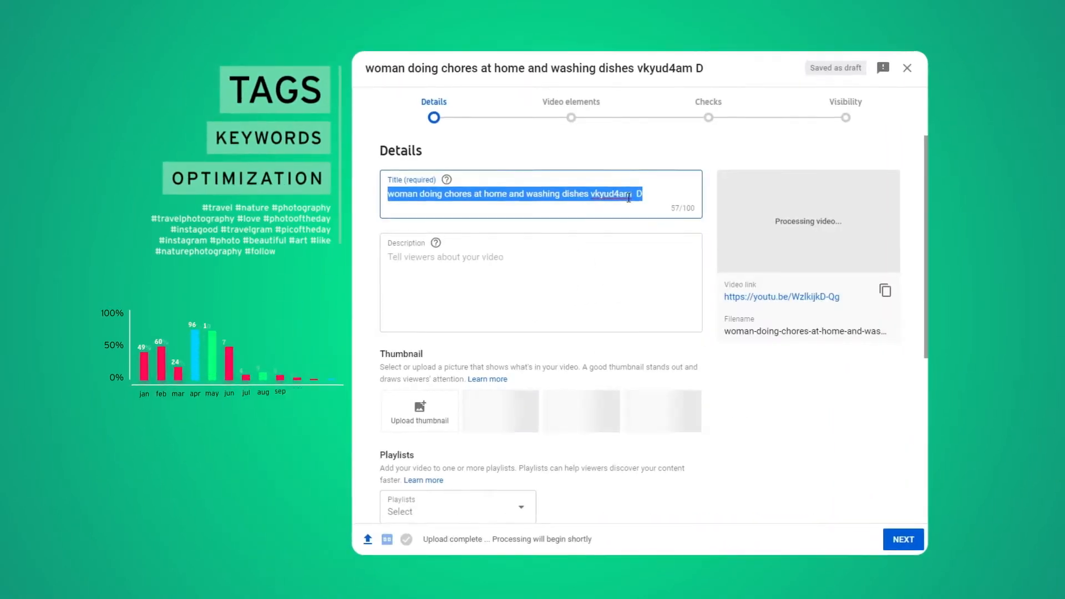
- Title the video 'YouTube Video' with description 'How to do chores.'
type("YouTube Video")
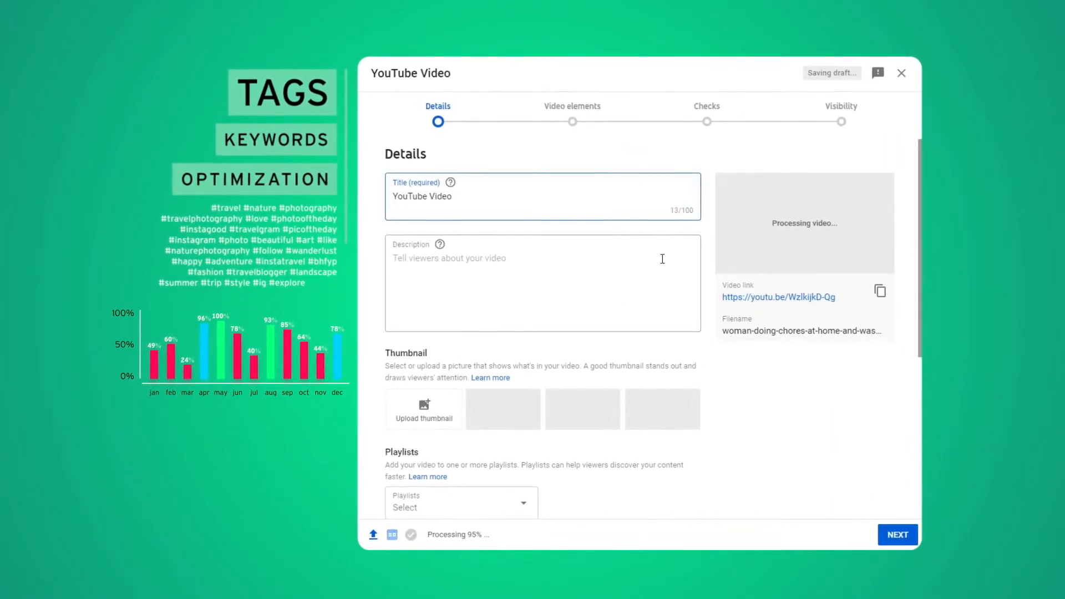
type("How to do chores.")
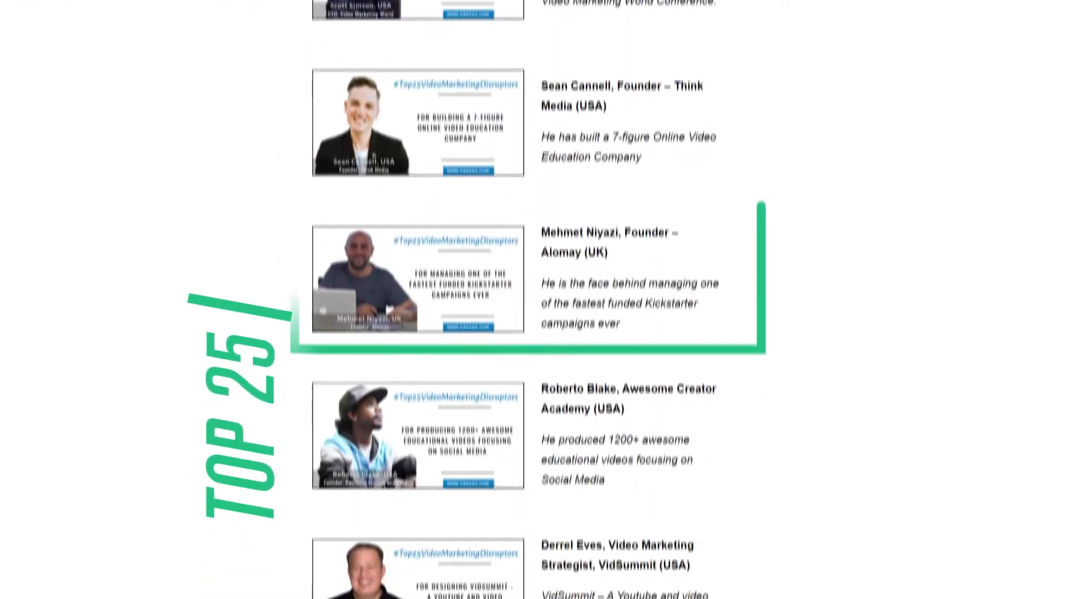
- Scroll past the Top 25 creators list to reach the Vidty dashboard
scroll("down", 3)
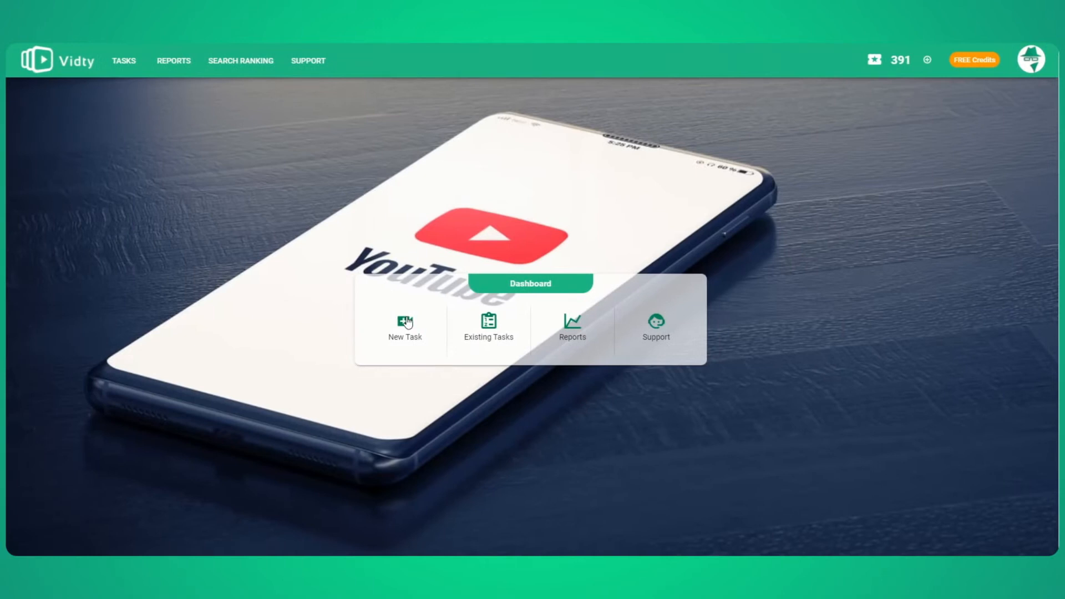
- Begin a new Vidty task to submit a video for optimization
left_click(404, 326)
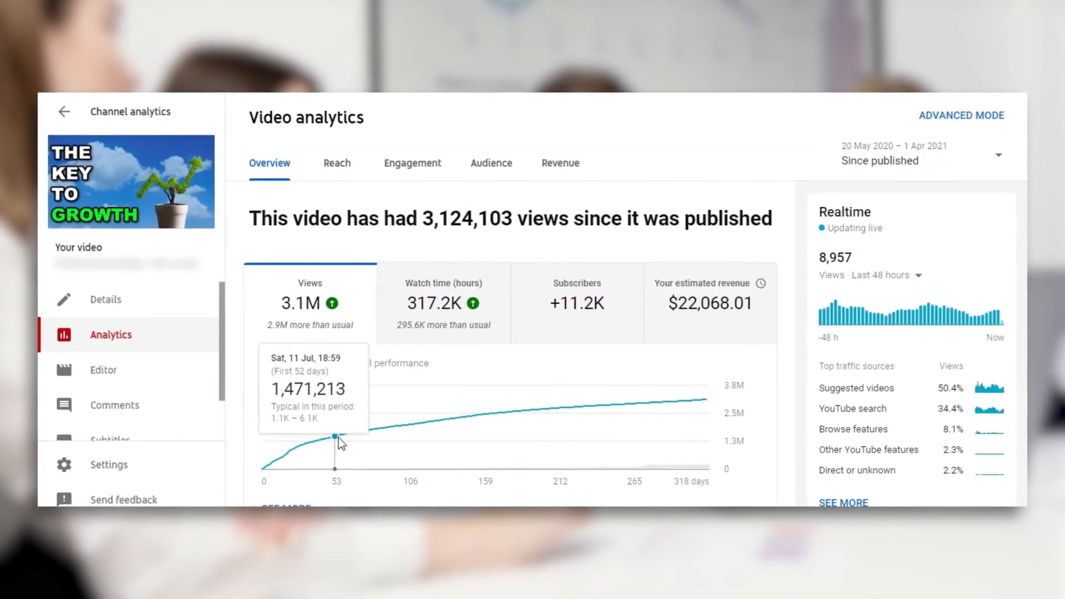
mouse_move(645, 408)
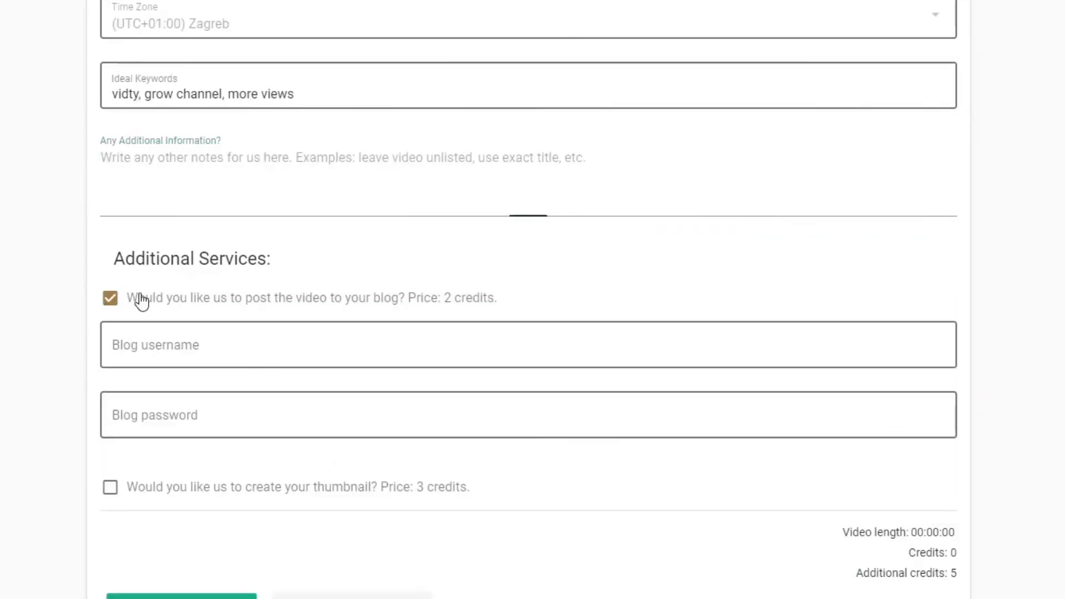
- Opt into posting the video to your blog
left_click(111, 488)
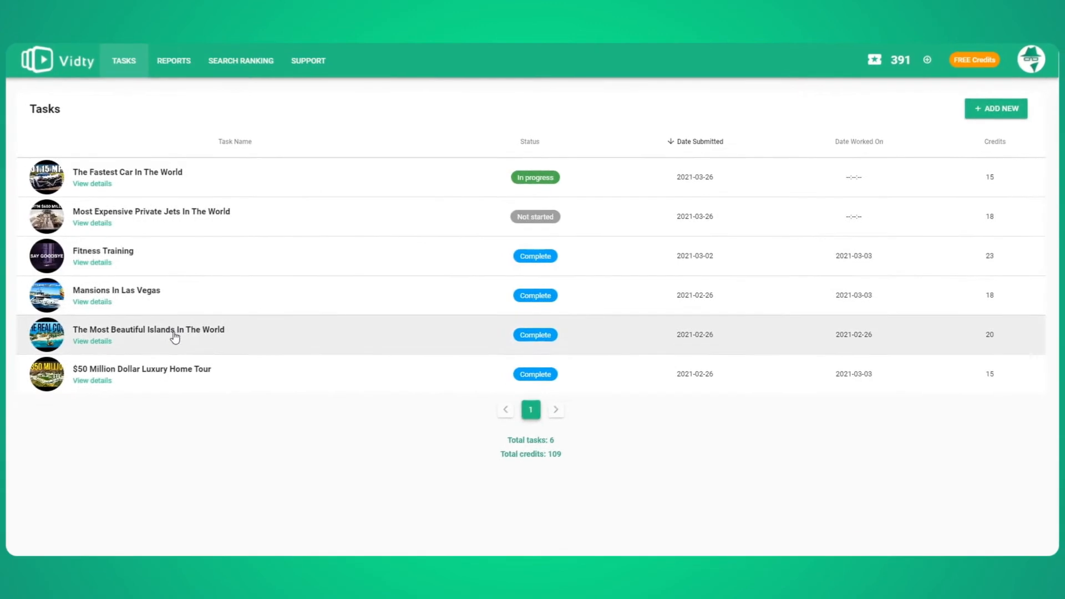
- Check keyword rankings for The Most Beautiful Islands In The World task
left_click(92, 342)
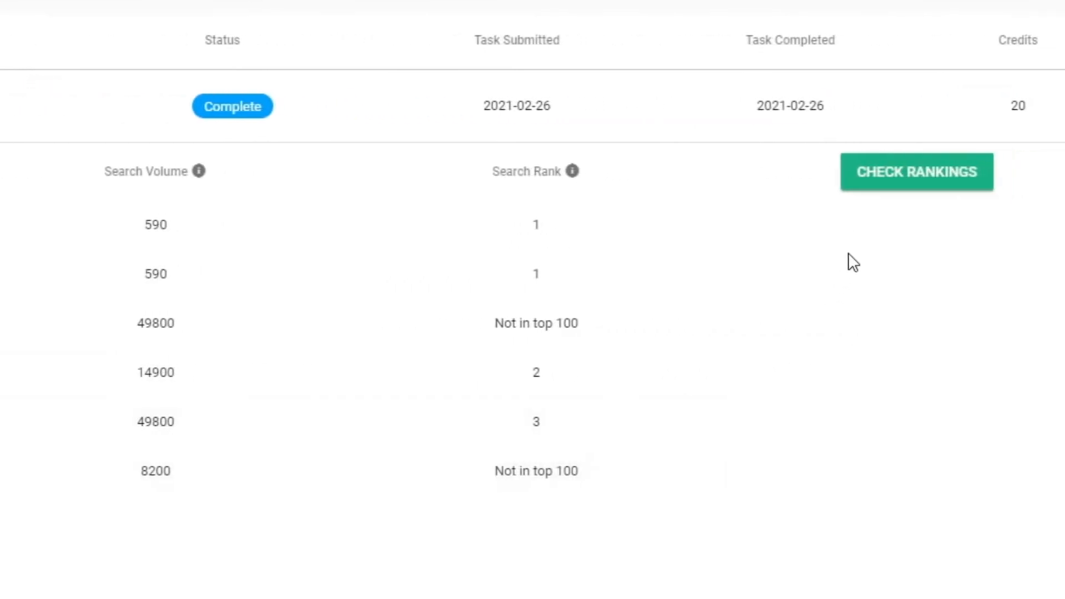
left_click(918, 171)
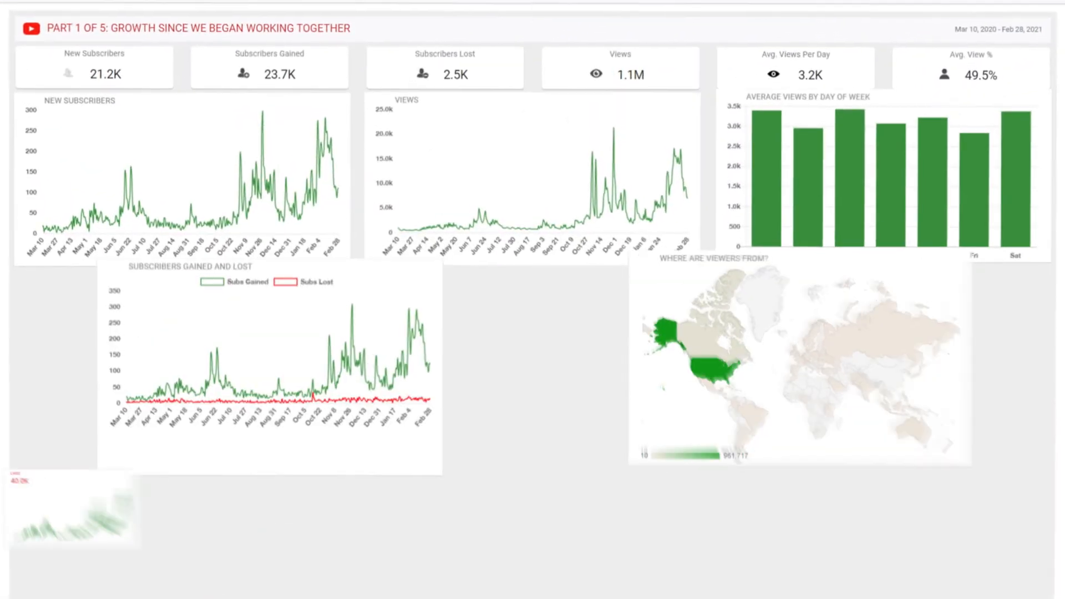
- Scroll through the growth report down to February 2021 video performance
scroll("down", 3)
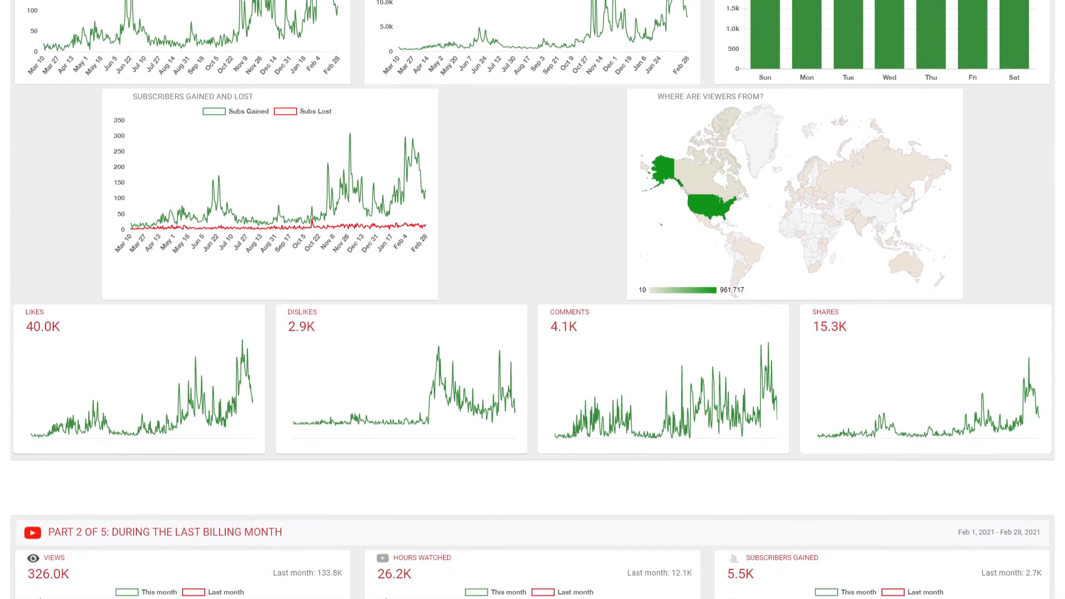
scroll("down", 3)
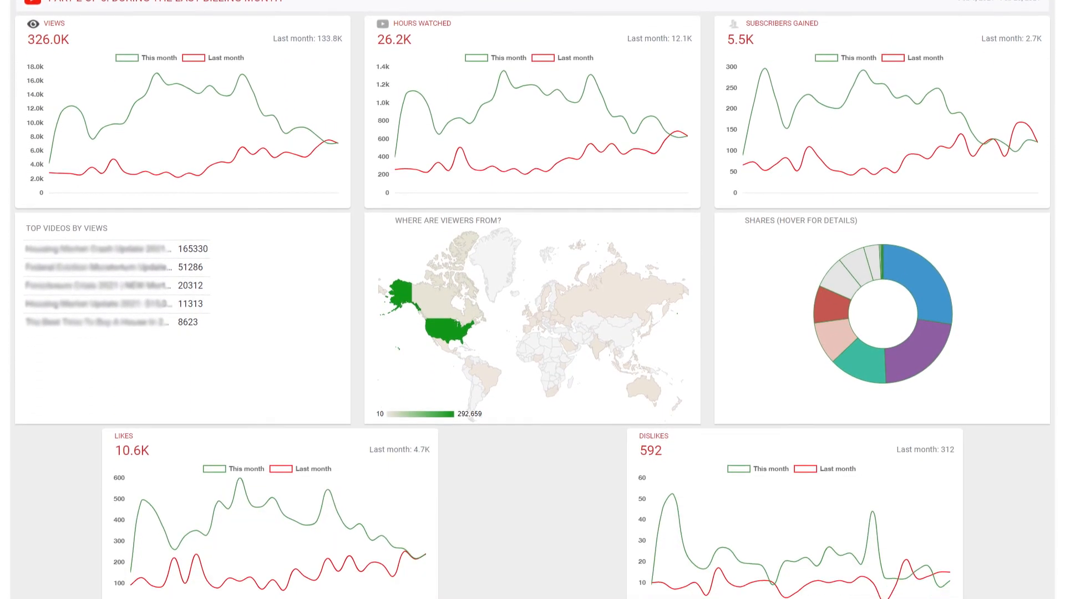
scroll("down", 3)
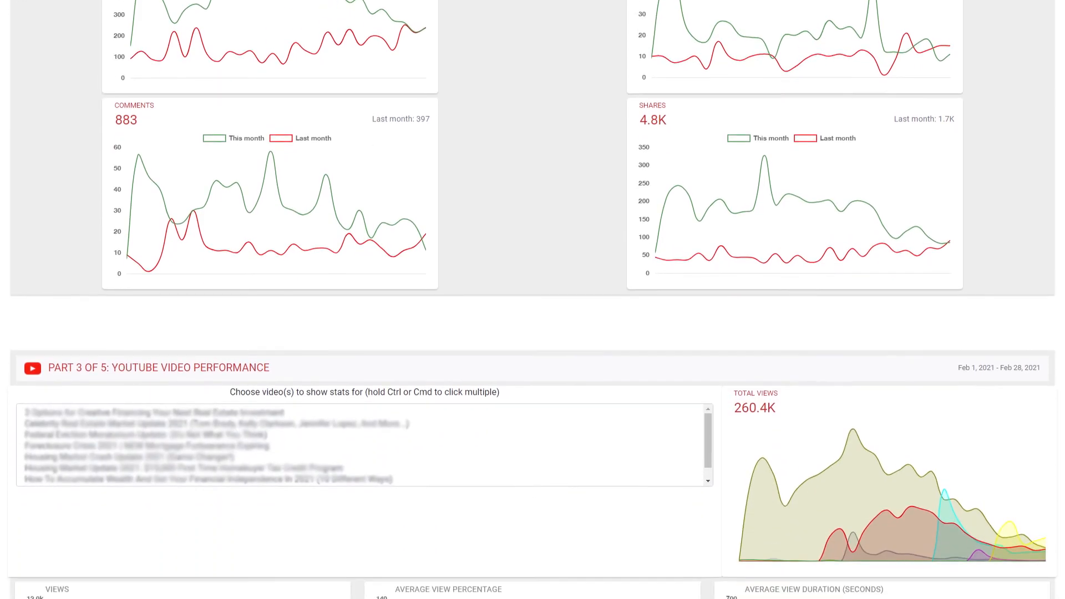